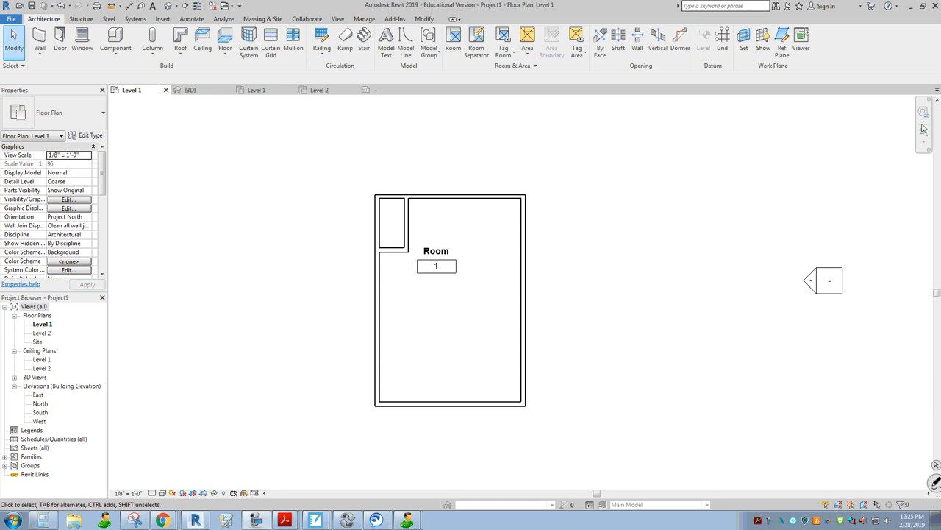
mouse_move(569, 312)
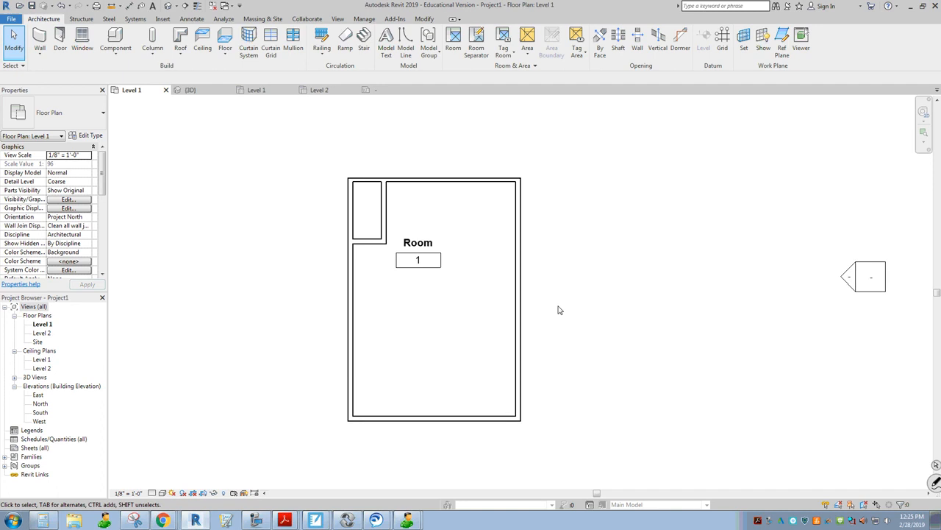
mouse_move(451, 35)
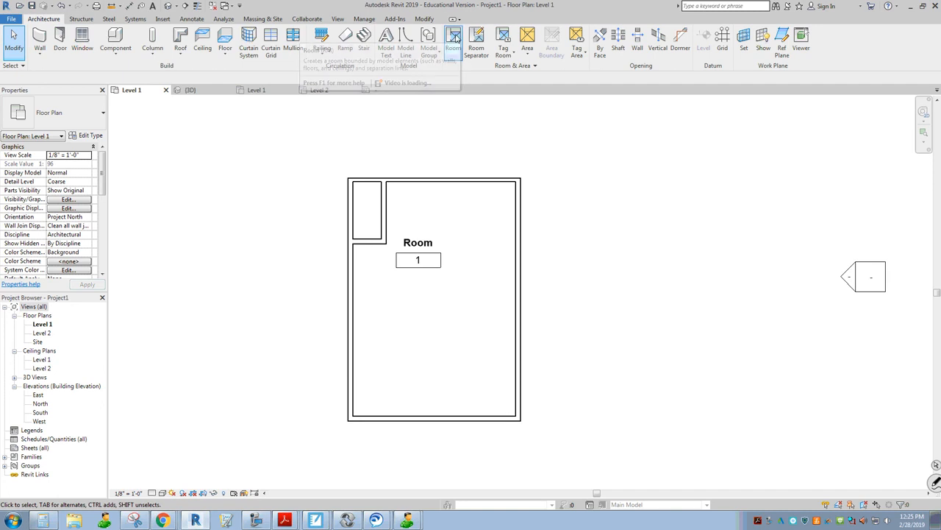
Place Room 3 in the small enclosed space beside Room 1, dismissing the overlapping-rooms warning.
click(453, 37)
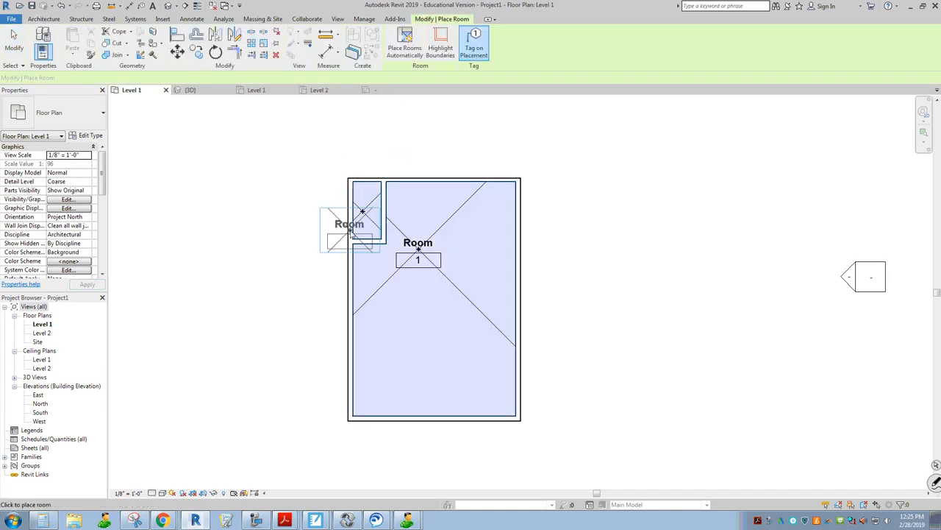
click(362, 213)
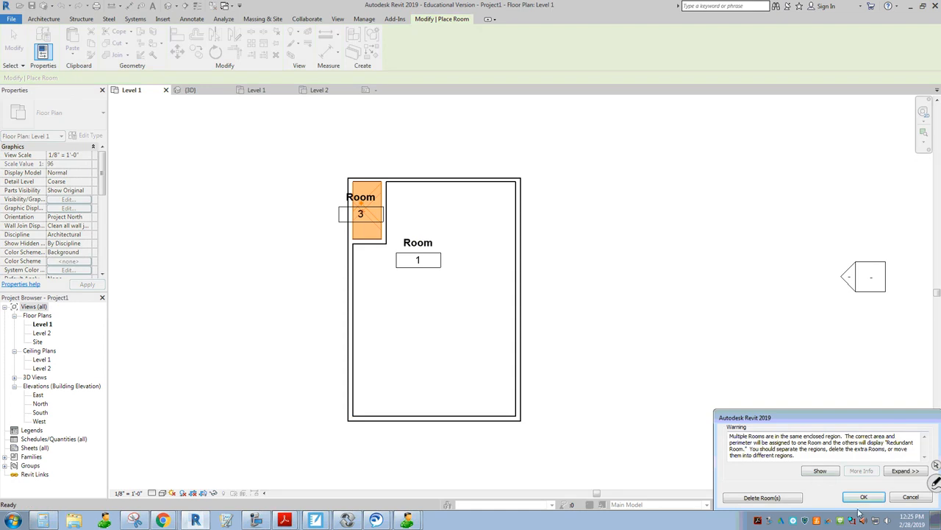
click(863, 497)
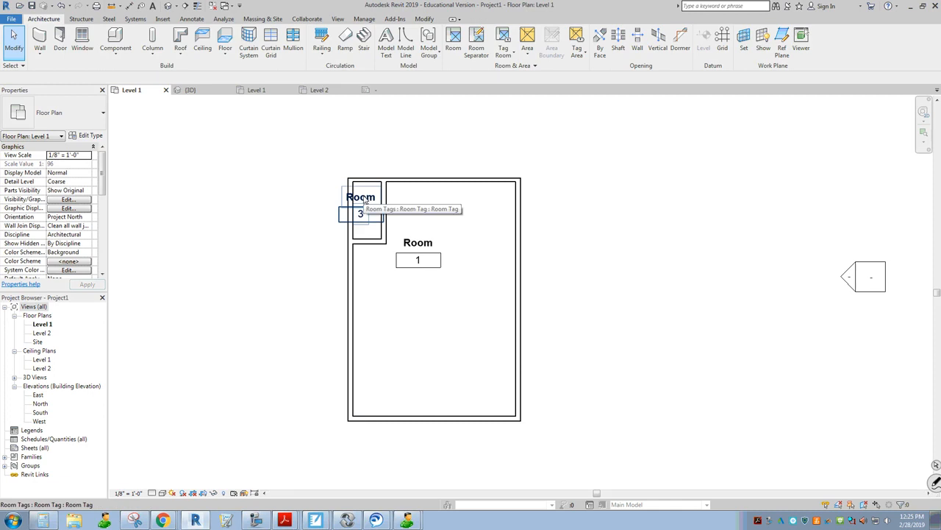
Select room tag 3, enter its family editor and select the Room name label.
click(359, 197)
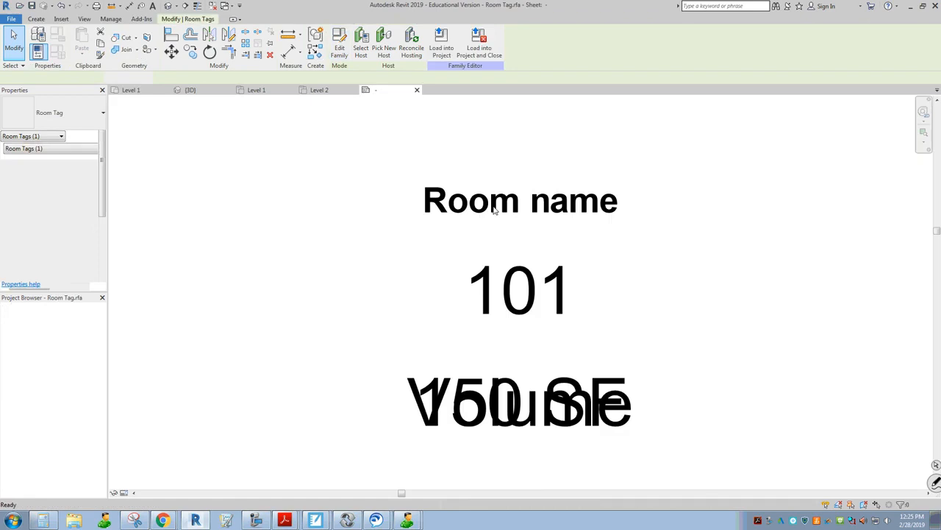
click(521, 200)
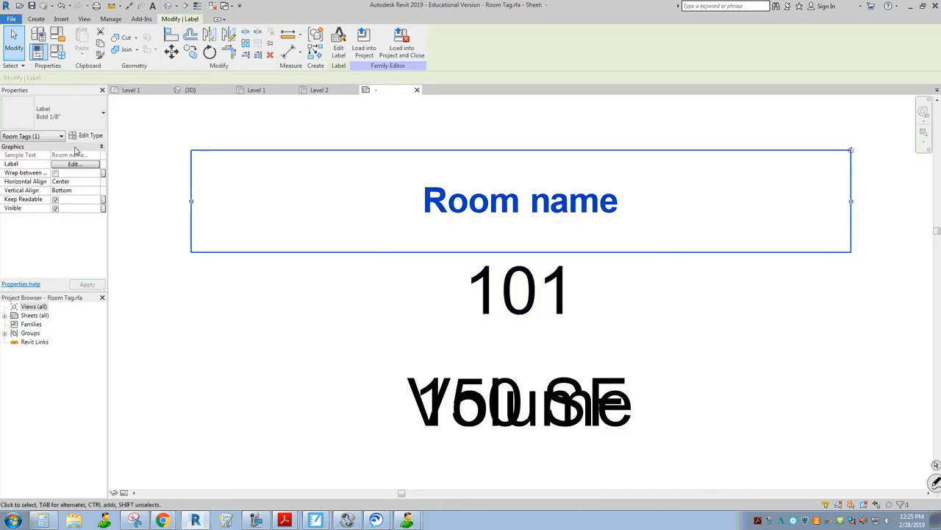
Lower the Room name label's Text Size and reload the tag family, overwriting the existing version.
click(89, 136)
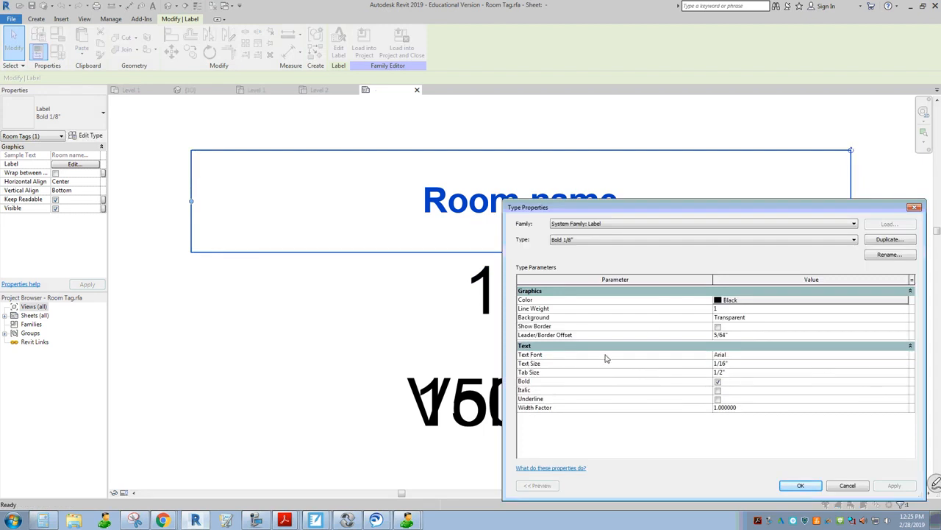
mouse_move(708, 359)
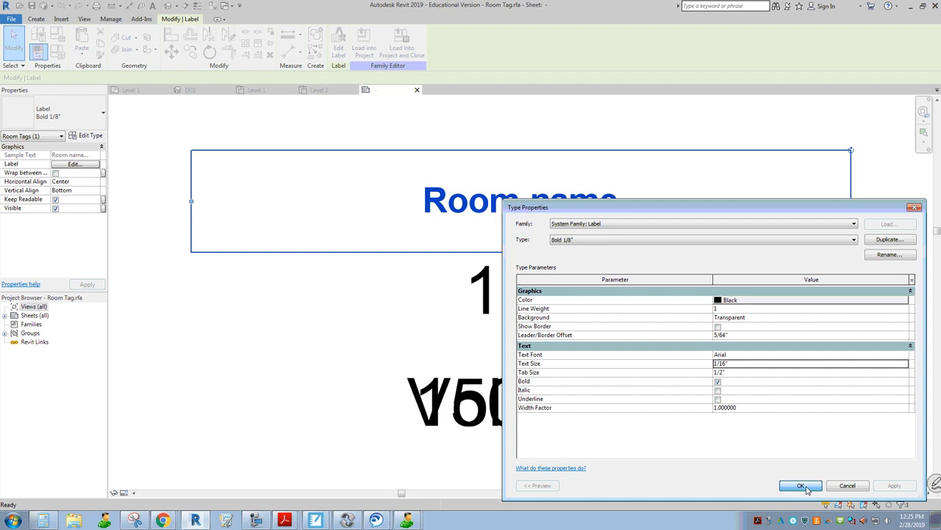
click(806, 486)
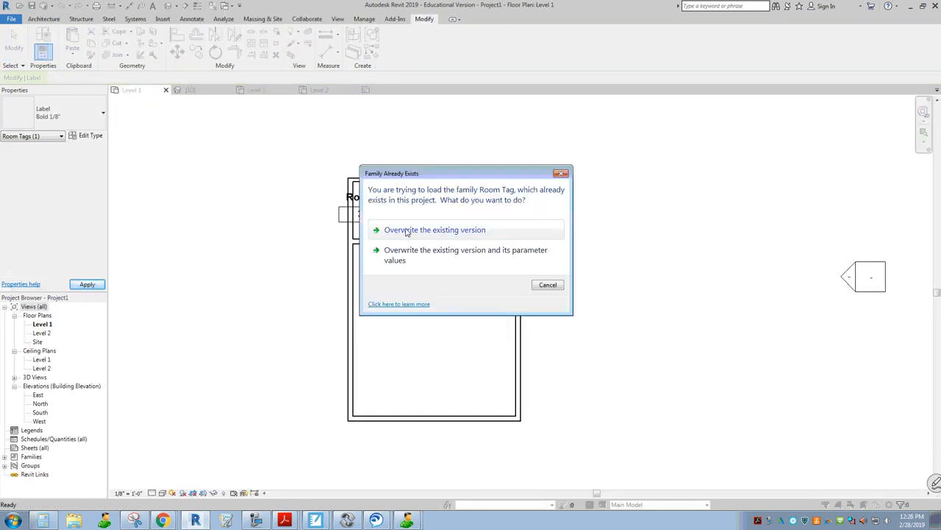
click(432, 230)
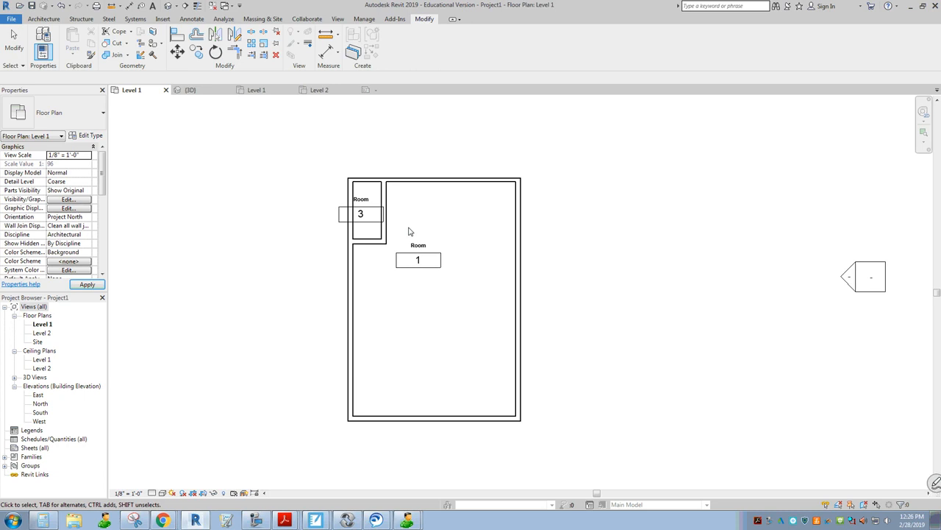